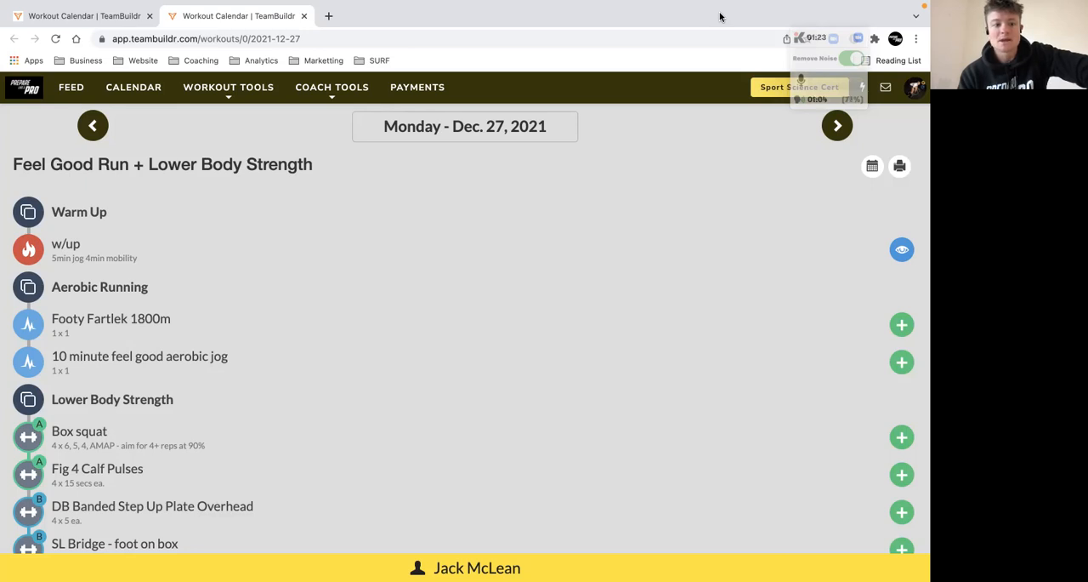
pyautogui.moveTo(124, 238)
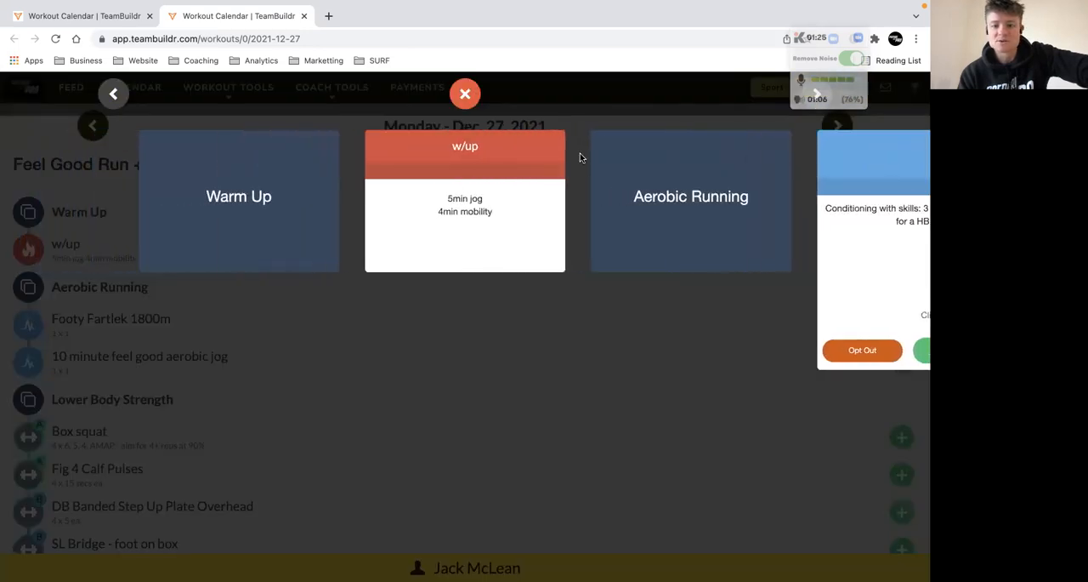
pyautogui.moveTo(602, 142)
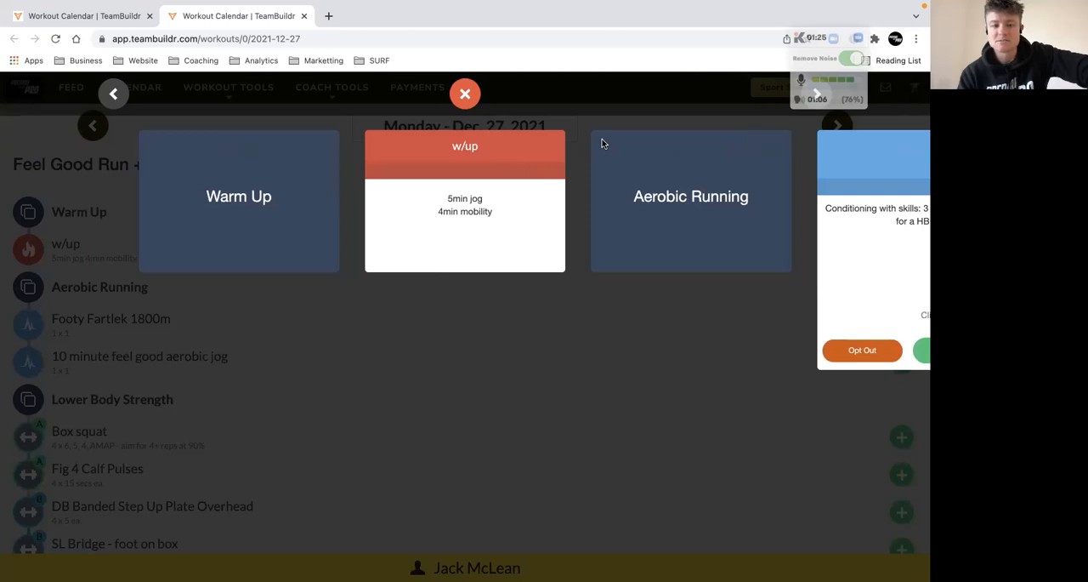
pyautogui.moveTo(493, 202)
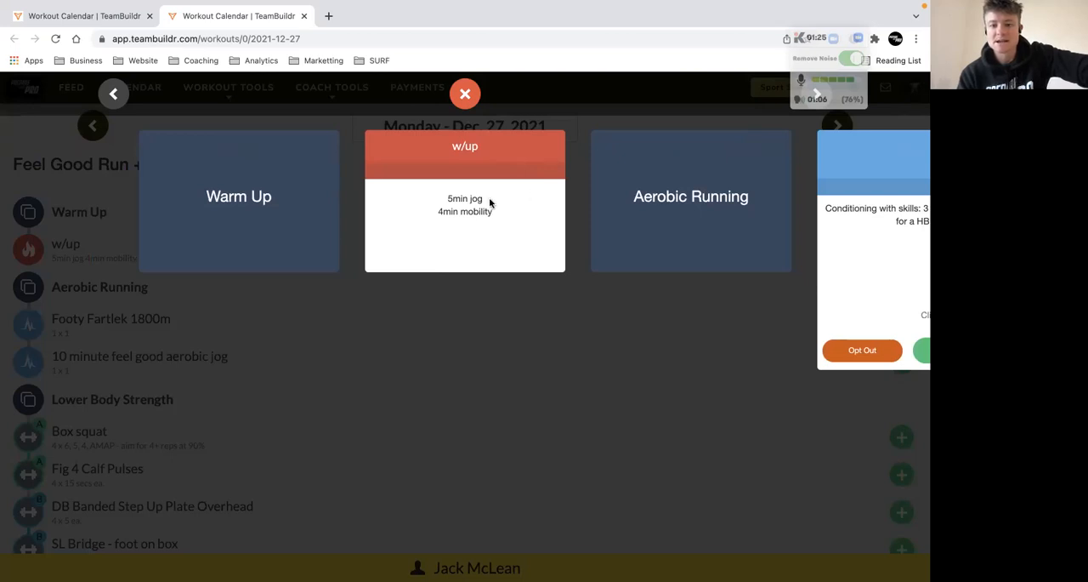
pyautogui.moveTo(461, 208)
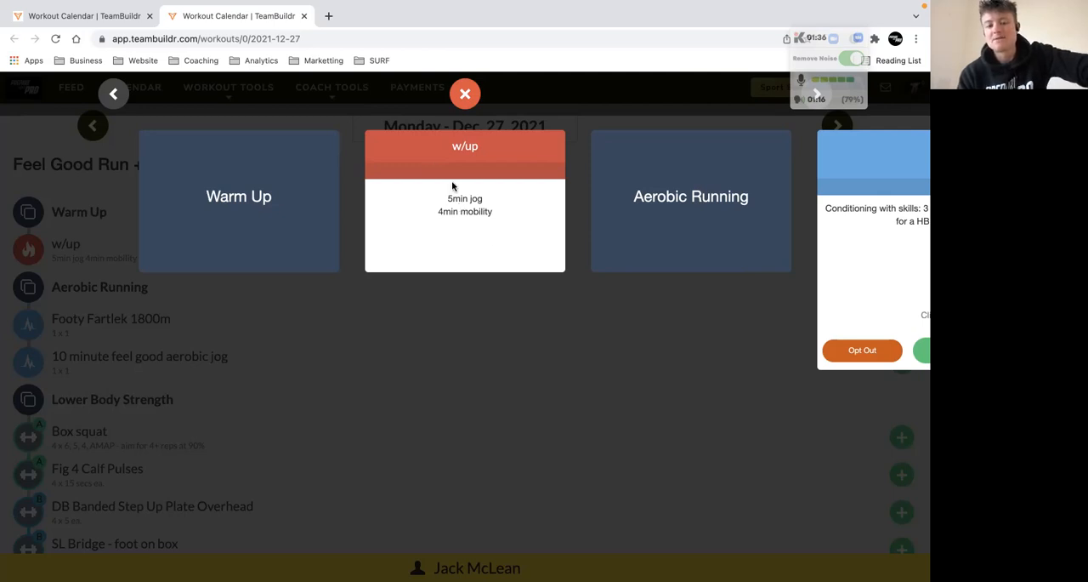
pyautogui.moveTo(461, 221)
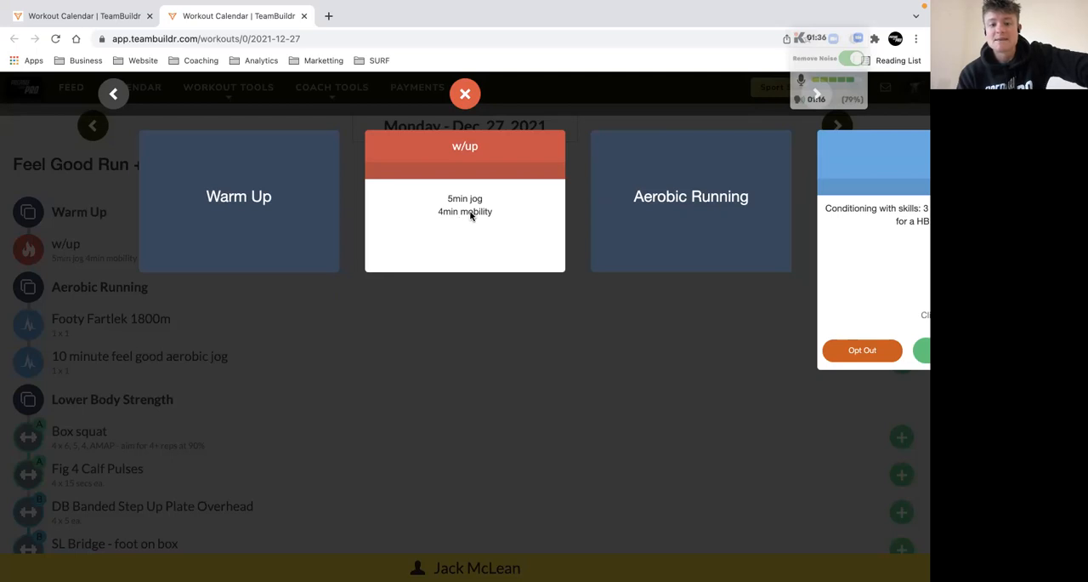
pyautogui.moveTo(699, 58)
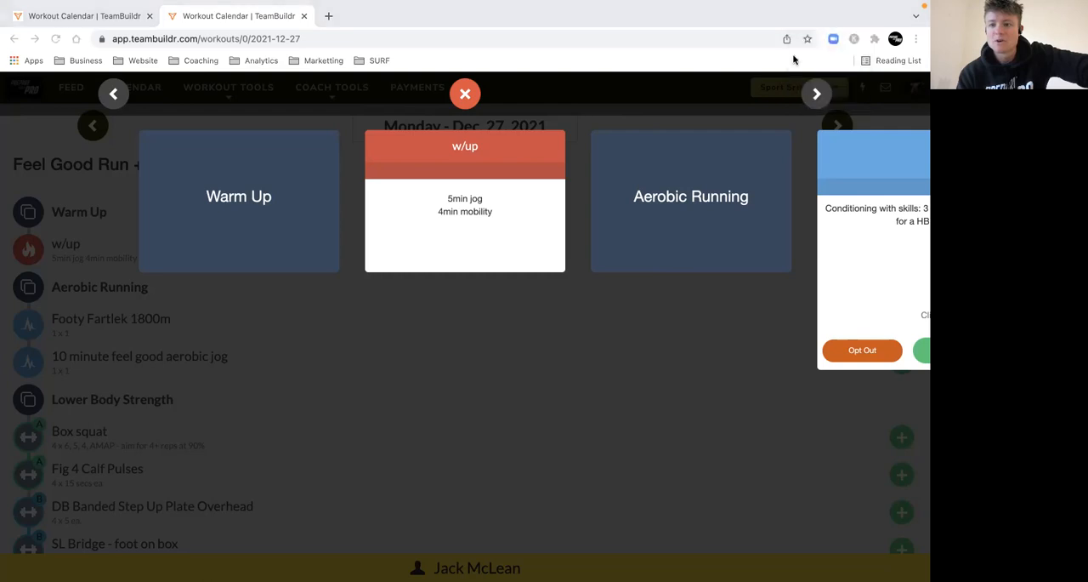
# - Advance the card carousel past Footy Fartlek 1800m to the 10 minute feel good aerobic jog card
pyautogui.click(817, 94)
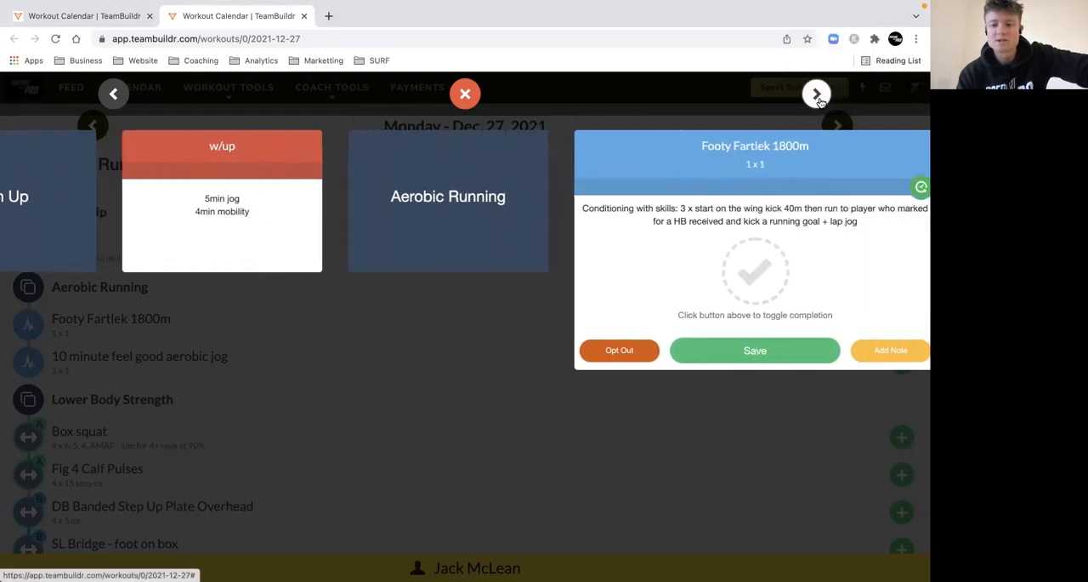
pyautogui.click(802, 92)
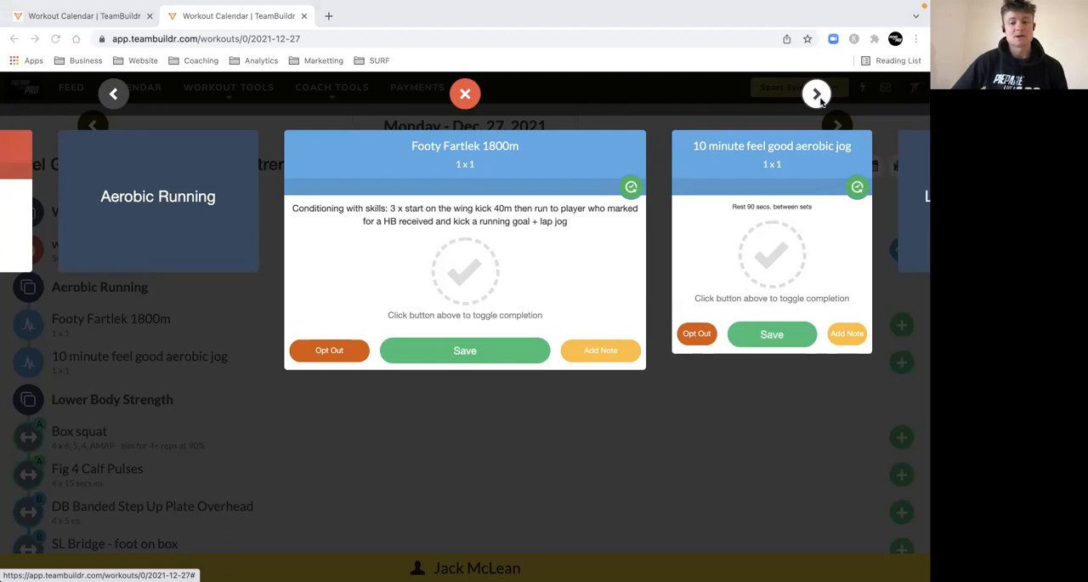
pyautogui.moveTo(578, 215)
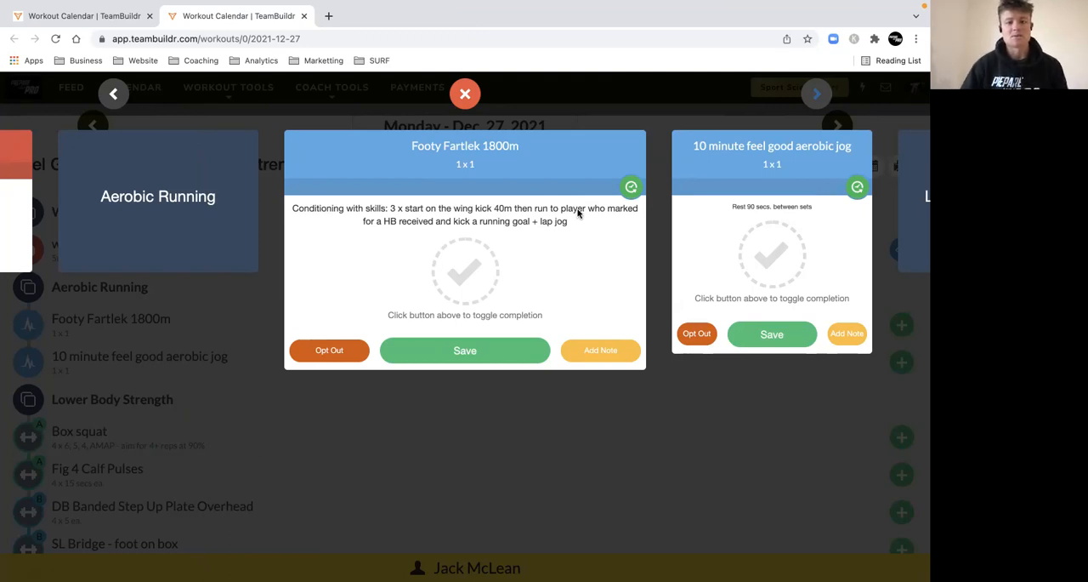
pyautogui.moveTo(445, 252)
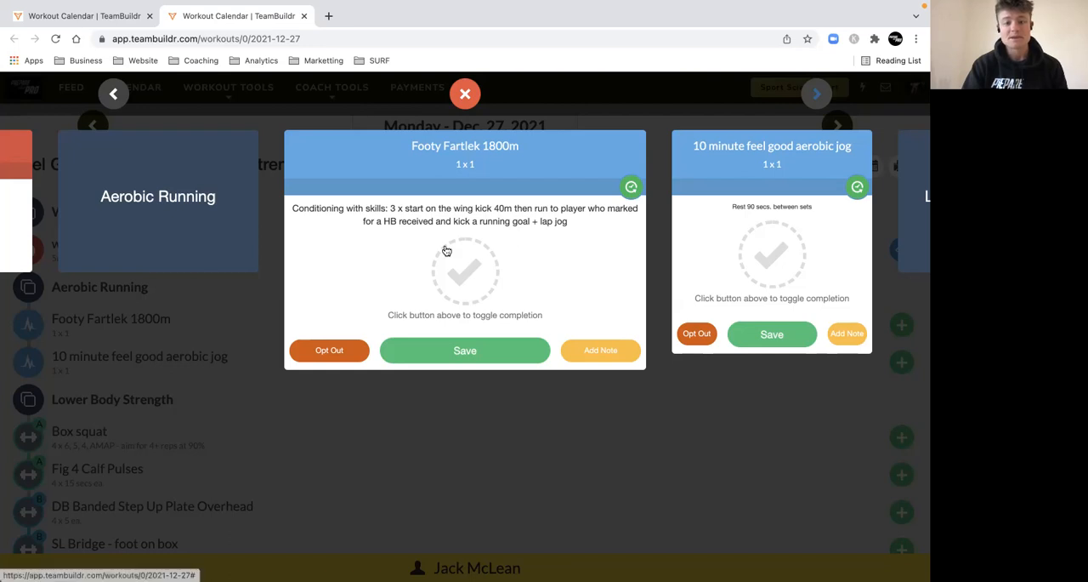
pyautogui.moveTo(421, 238)
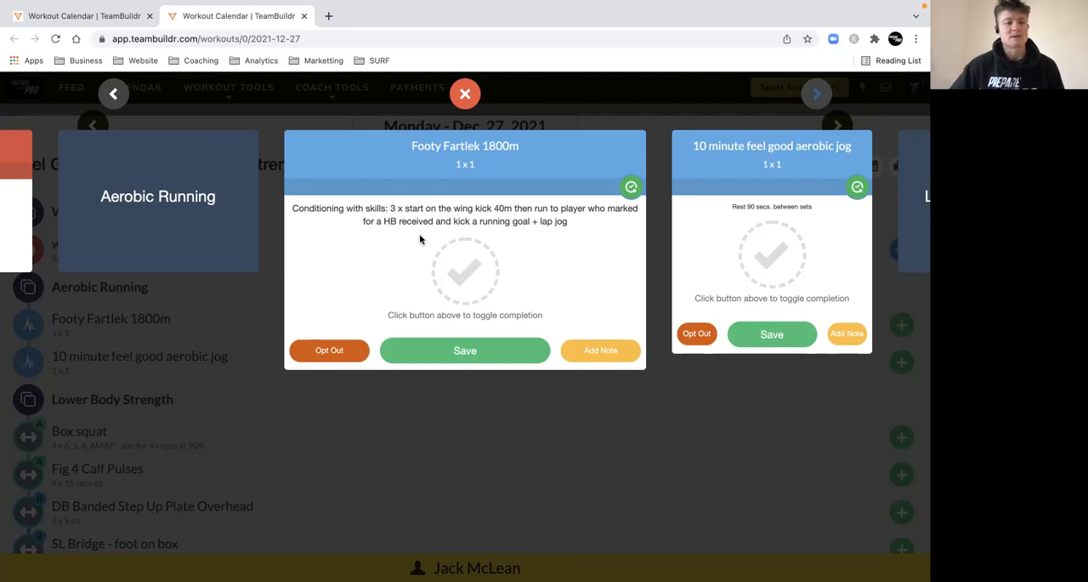
pyautogui.moveTo(440, 229)
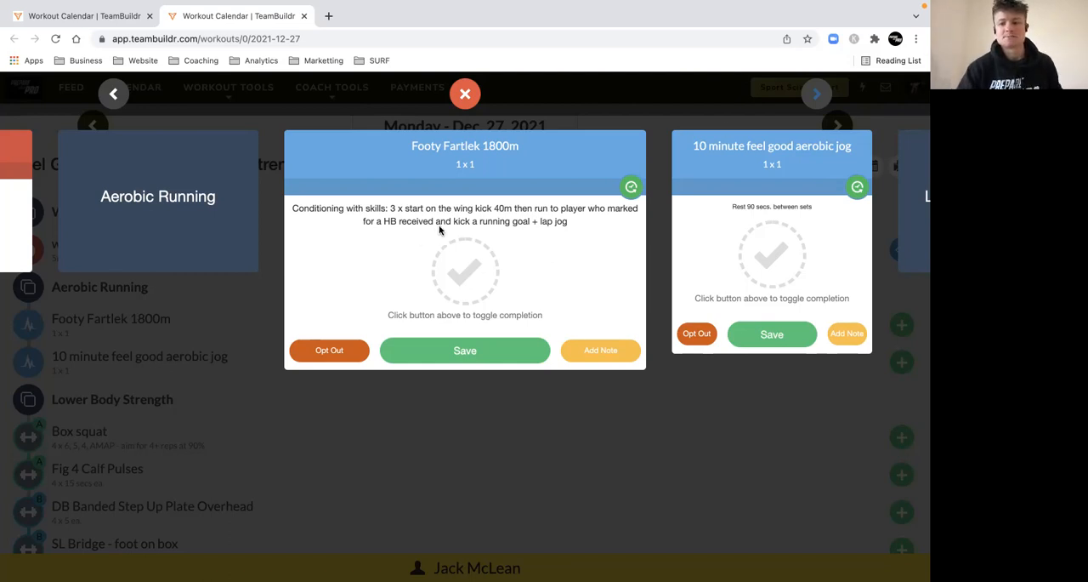
# - Advance the carousel one more card toward the Lower Body Strength section
pyautogui.click(816, 93)
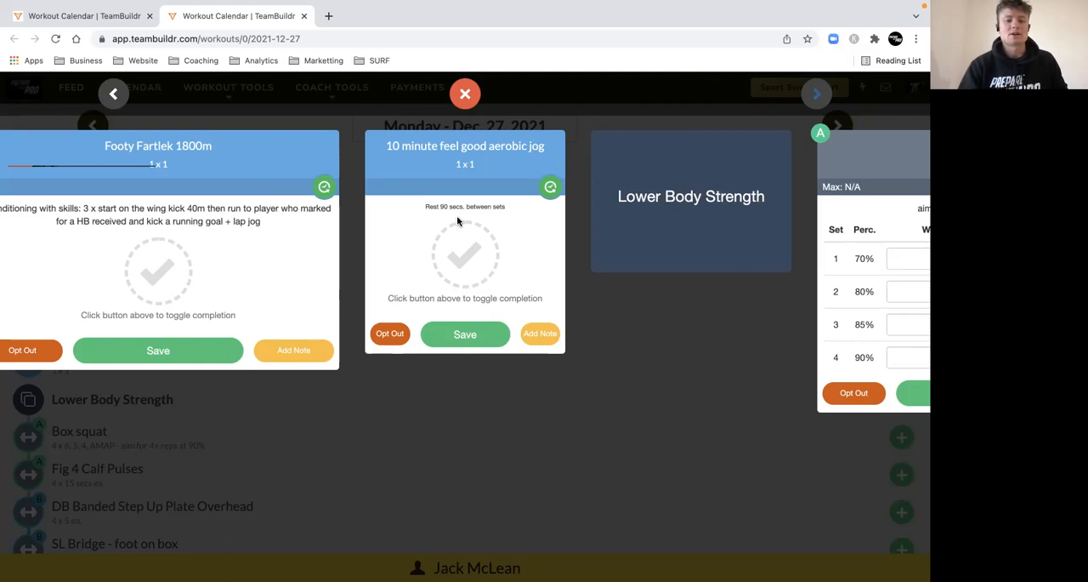
pyautogui.moveTo(412, 7)
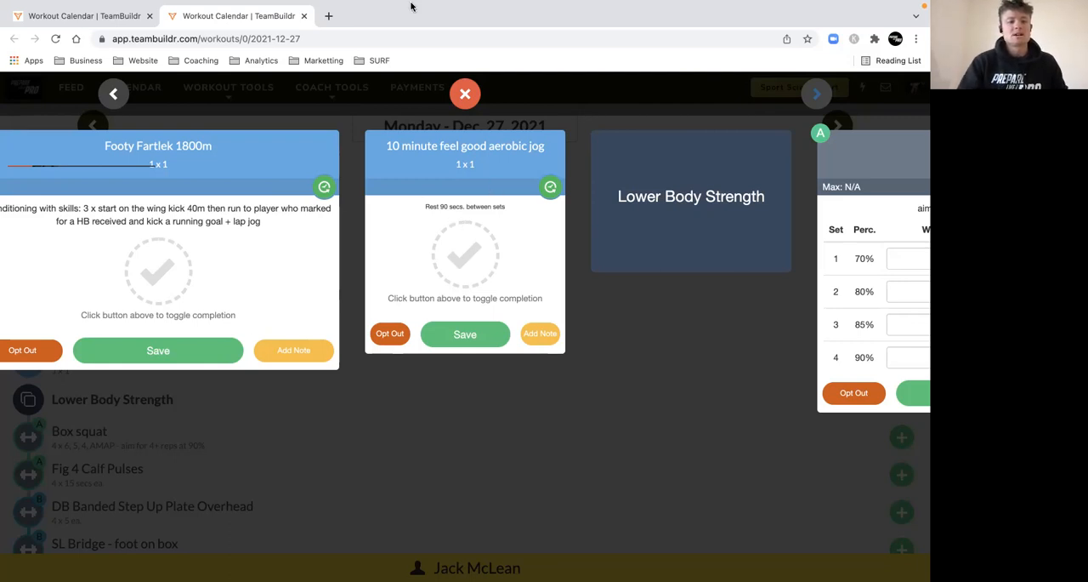